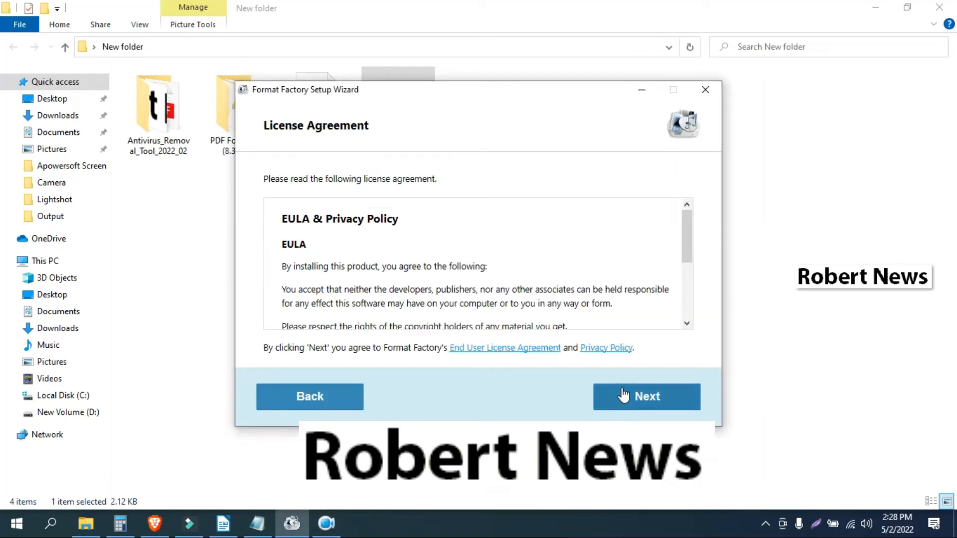
# Accept the license, keep the default install folder, and answer the Opera offer to start installing
pyautogui.click(646, 396)
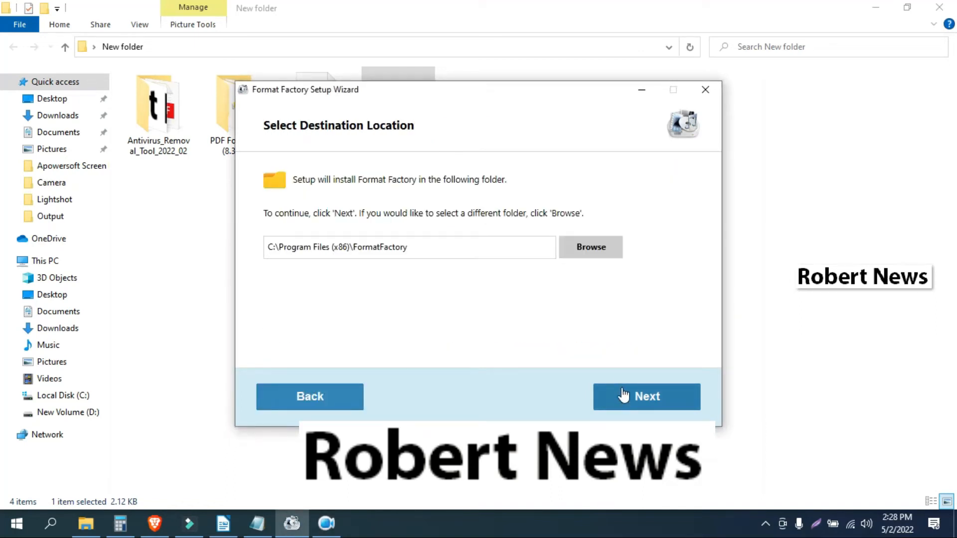
pyautogui.click(646, 395)
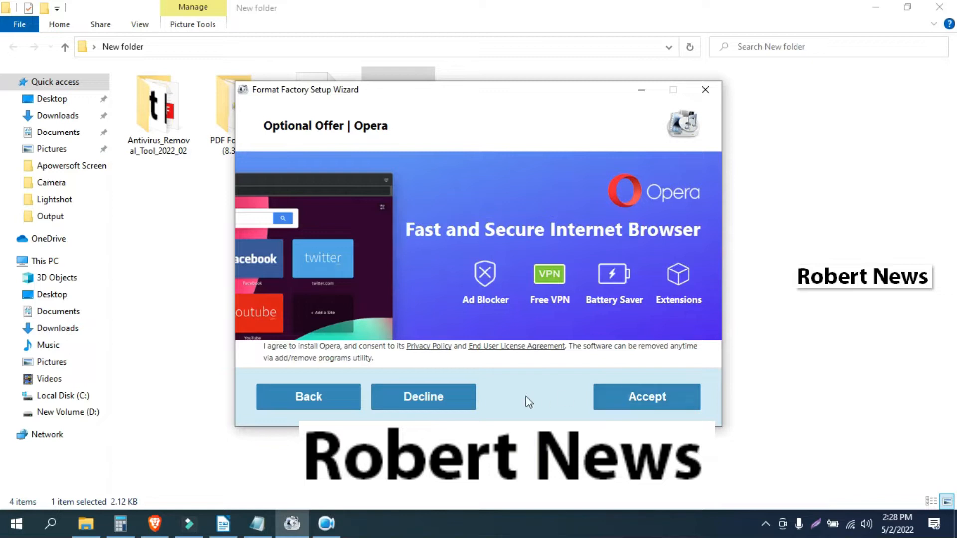
pyautogui.click(422, 397)
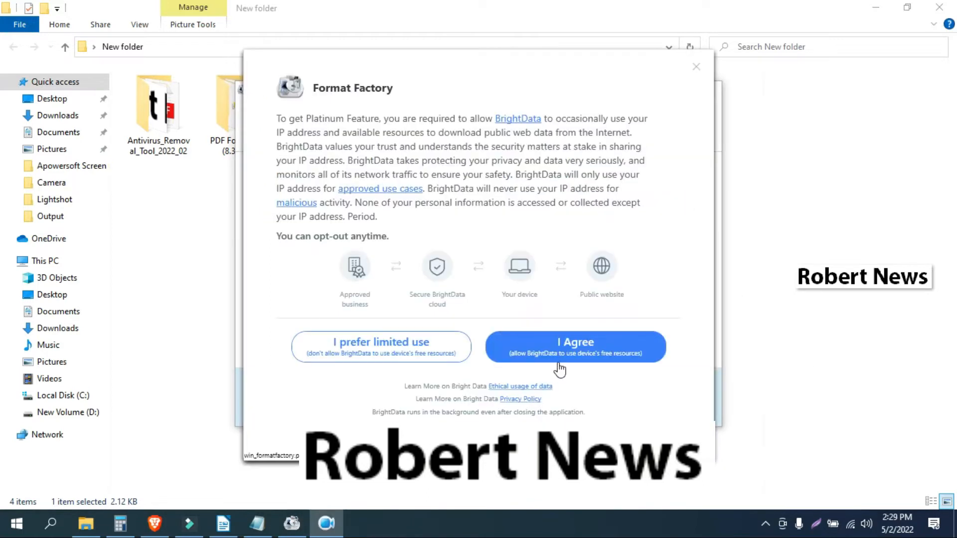
# Agree to the BrightData terms and finish setup with Launch Format Factory checked
pyautogui.click(574, 347)
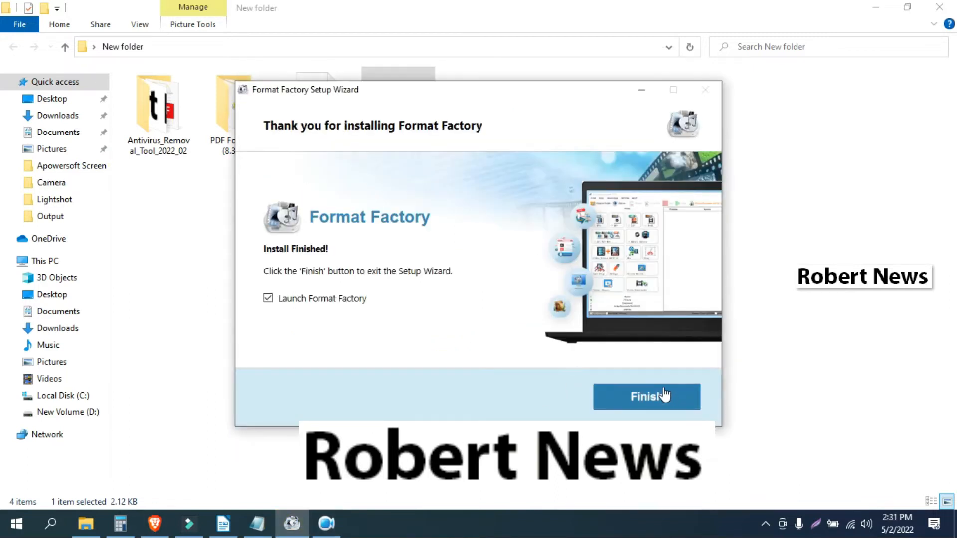
pyautogui.click(646, 397)
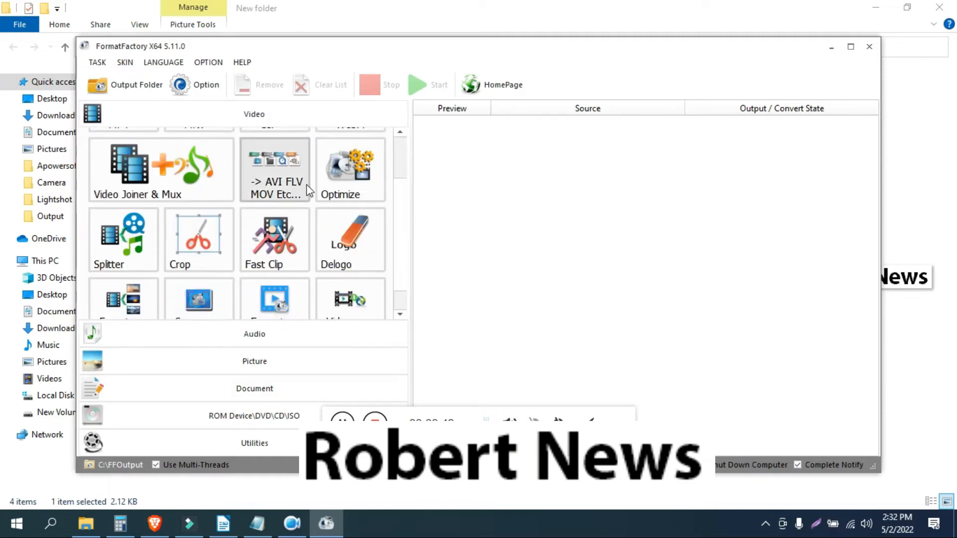
# Browse down to the Document category, look at the Compress PDF tool, and close it again
pyautogui.scroll(-3)
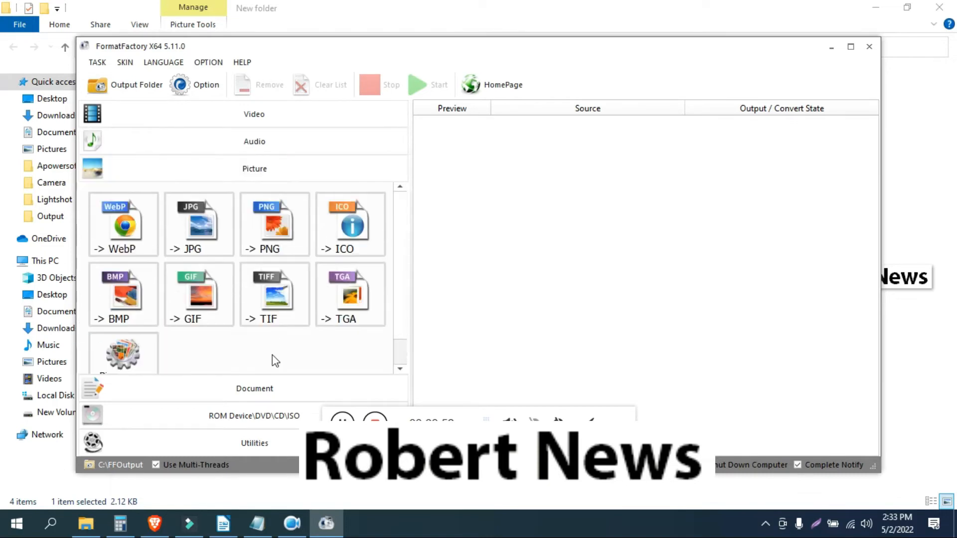
pyautogui.scroll(-3)
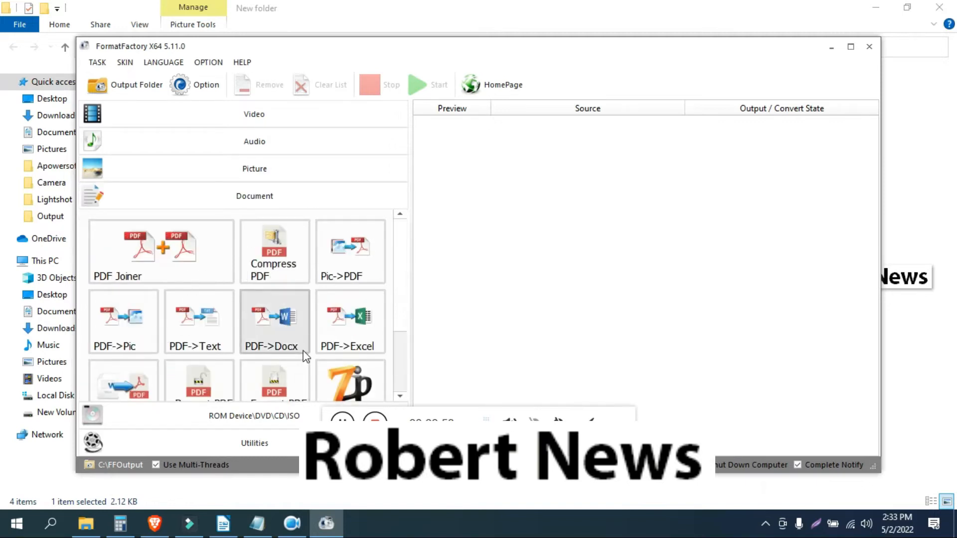
pyautogui.click(273, 252)
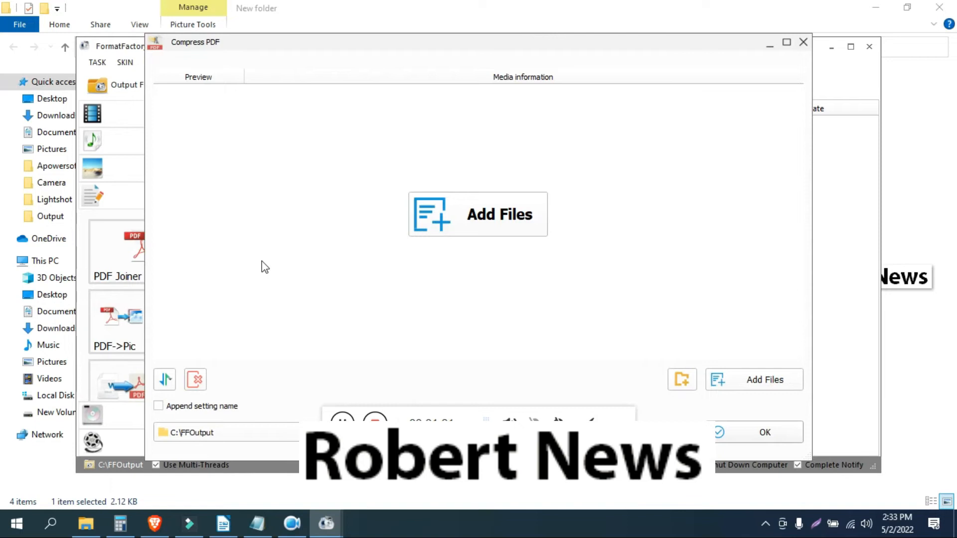
pyautogui.click(803, 42)
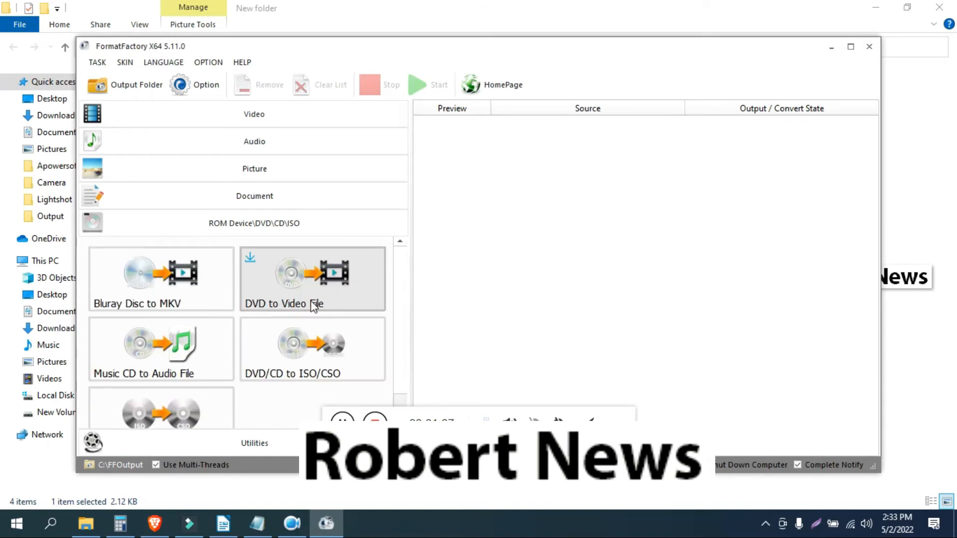
# Check the SKIN, LANGUAGE and HELP menus and view the About FormatFactory version window
pyautogui.click(125, 62)
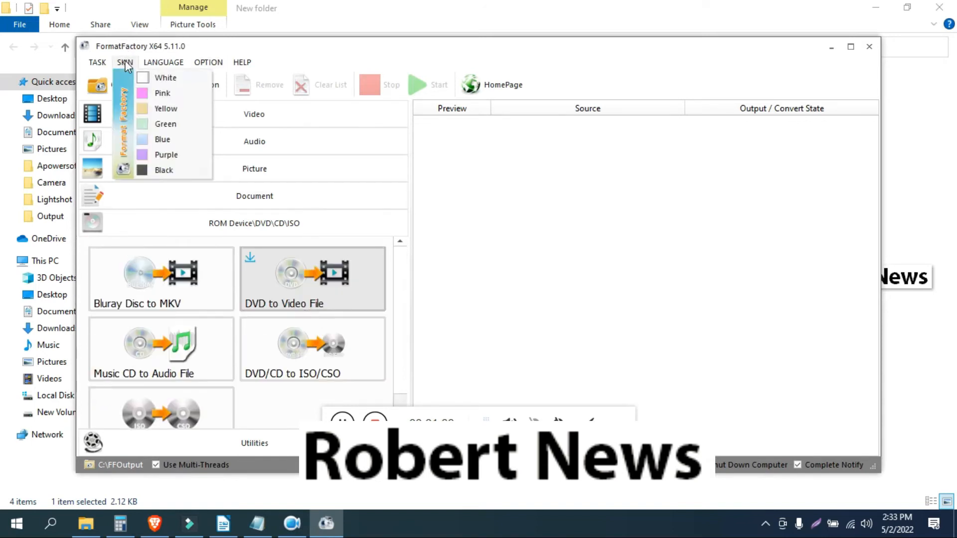
pyautogui.click(163, 62)
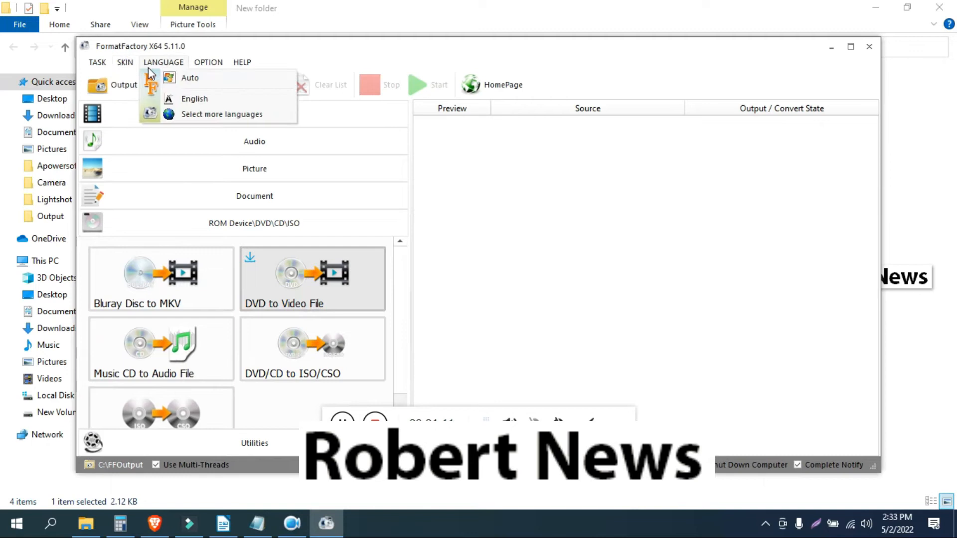
pyautogui.click(241, 62)
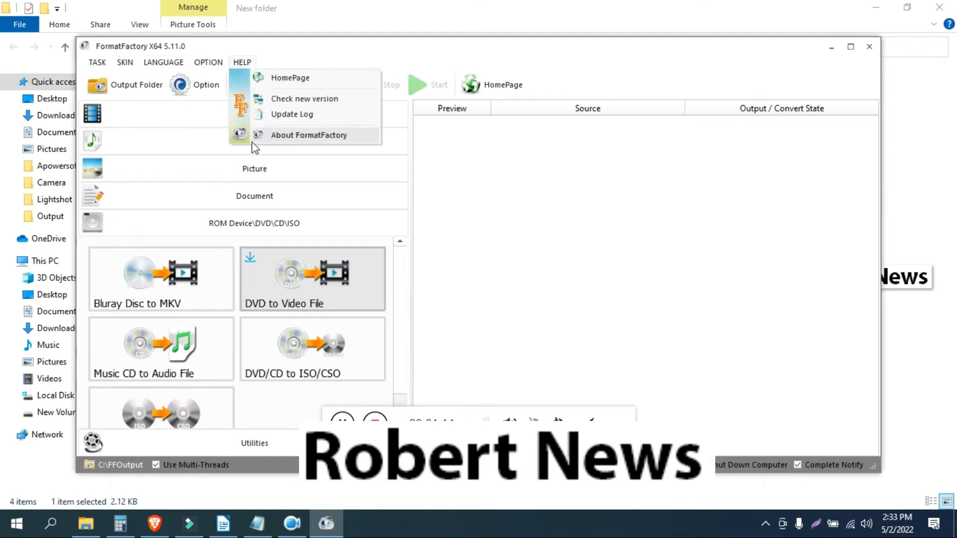
pyautogui.click(309, 135)
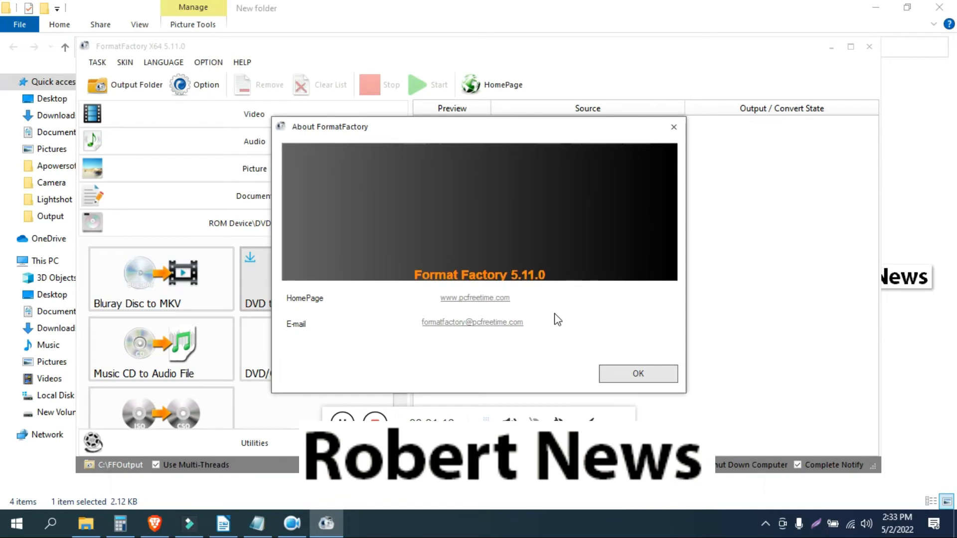
pyautogui.click(638, 374)
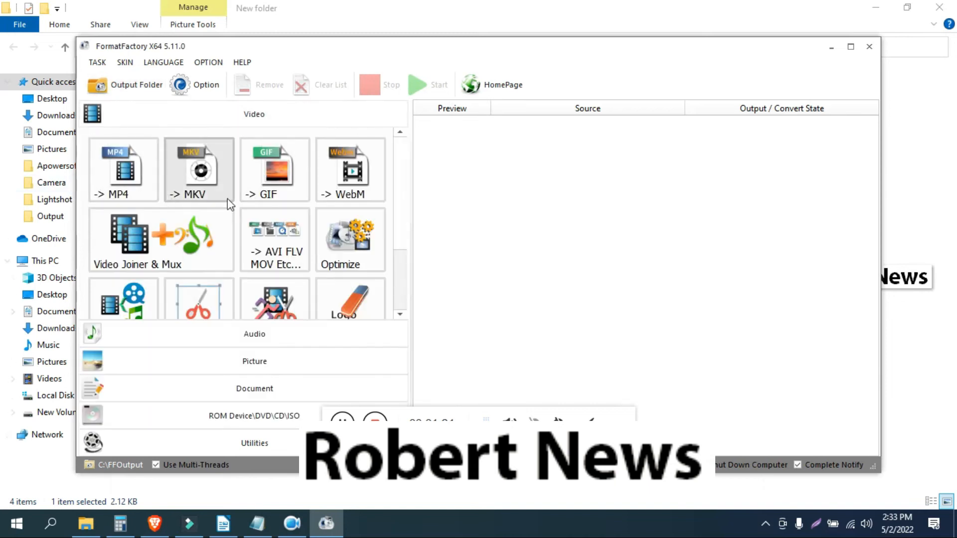
# Return to the Document category and look through the OPTION, SKIN and TASK menu entries
pyautogui.scroll(-3)
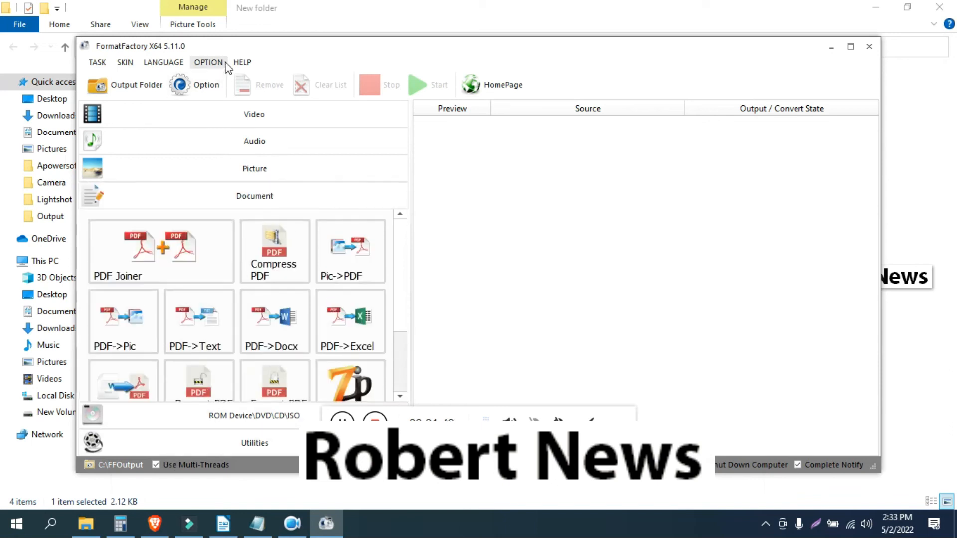
pyautogui.click(209, 62)
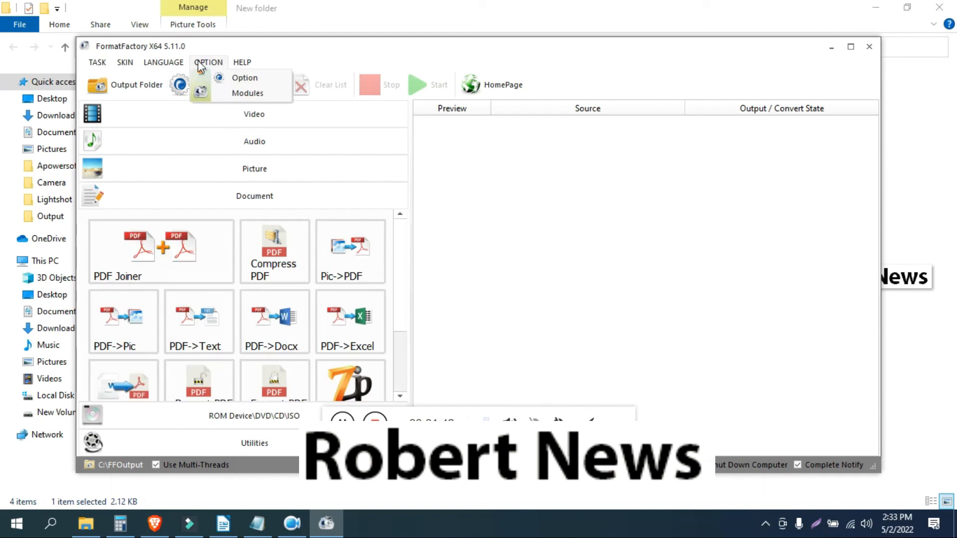
pyautogui.click(126, 61)
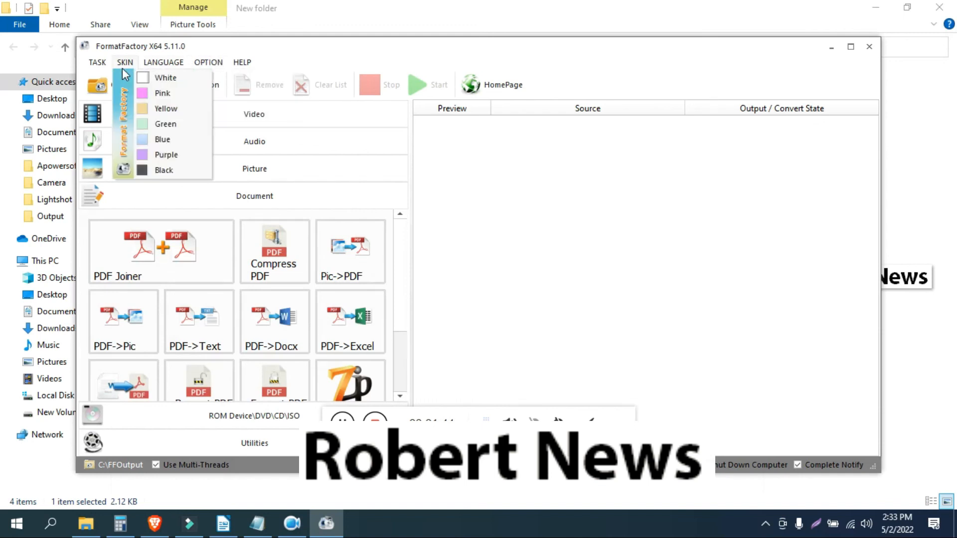
pyautogui.click(97, 61)
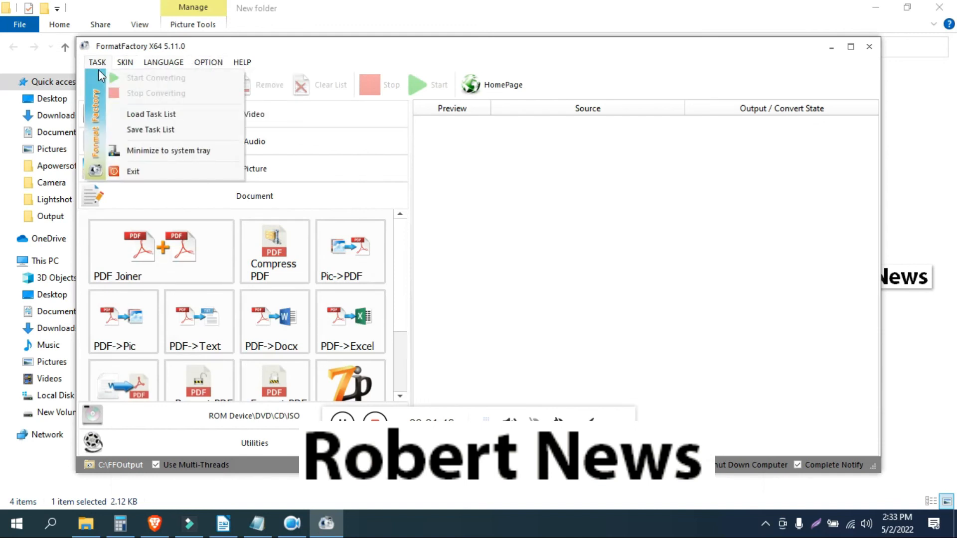